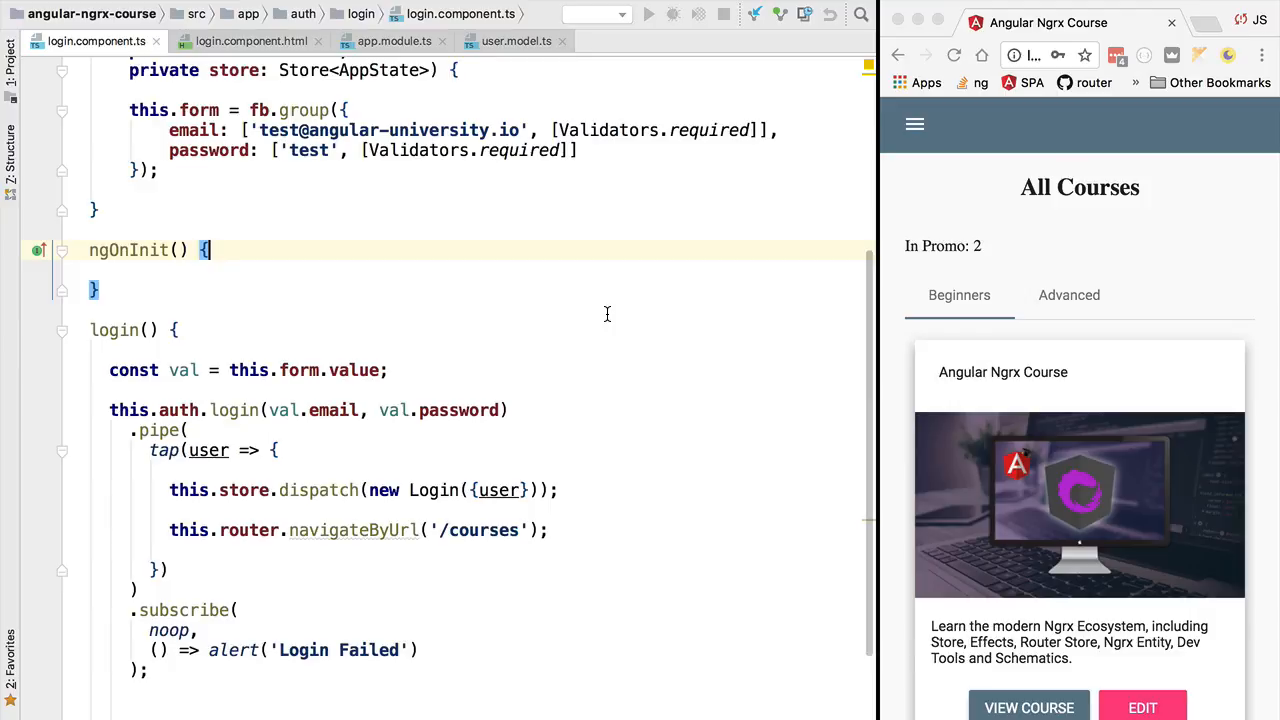
mouse_move(580, 292)
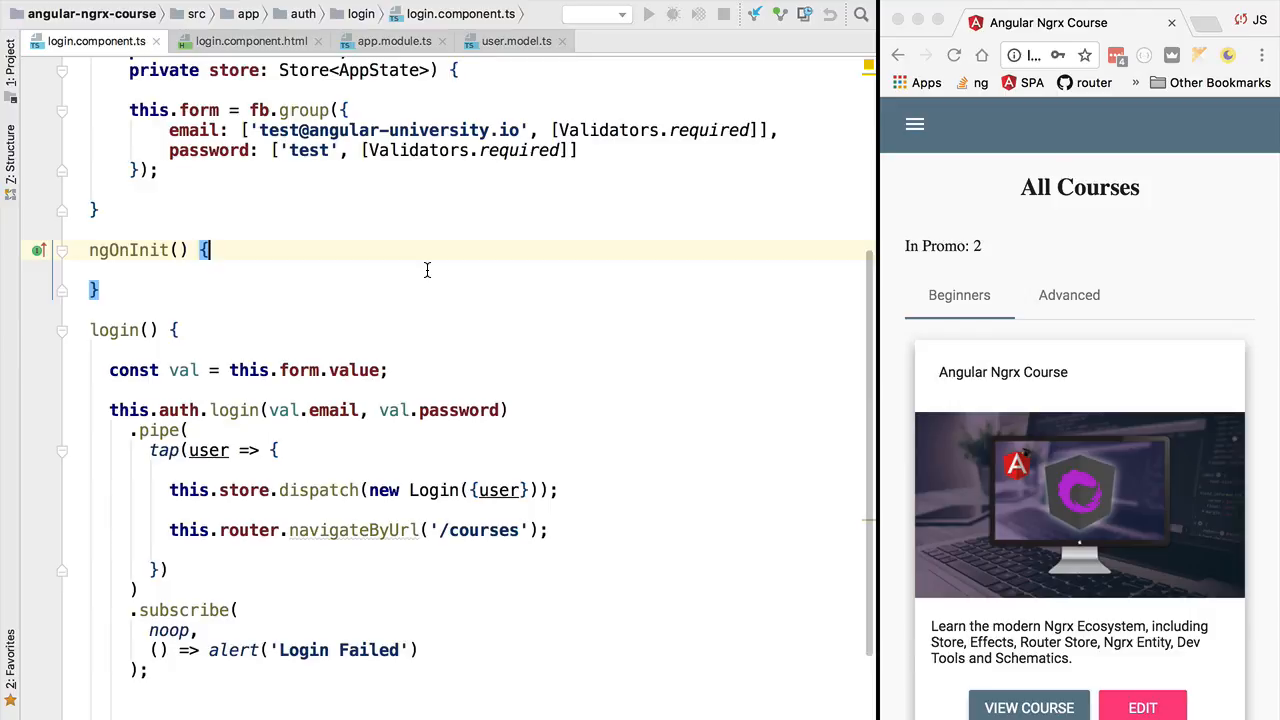
Step: Show app.module.ts scrolled to the NgModule imports with StoreDevtoolsModule.instrument()
left_click(394, 40)
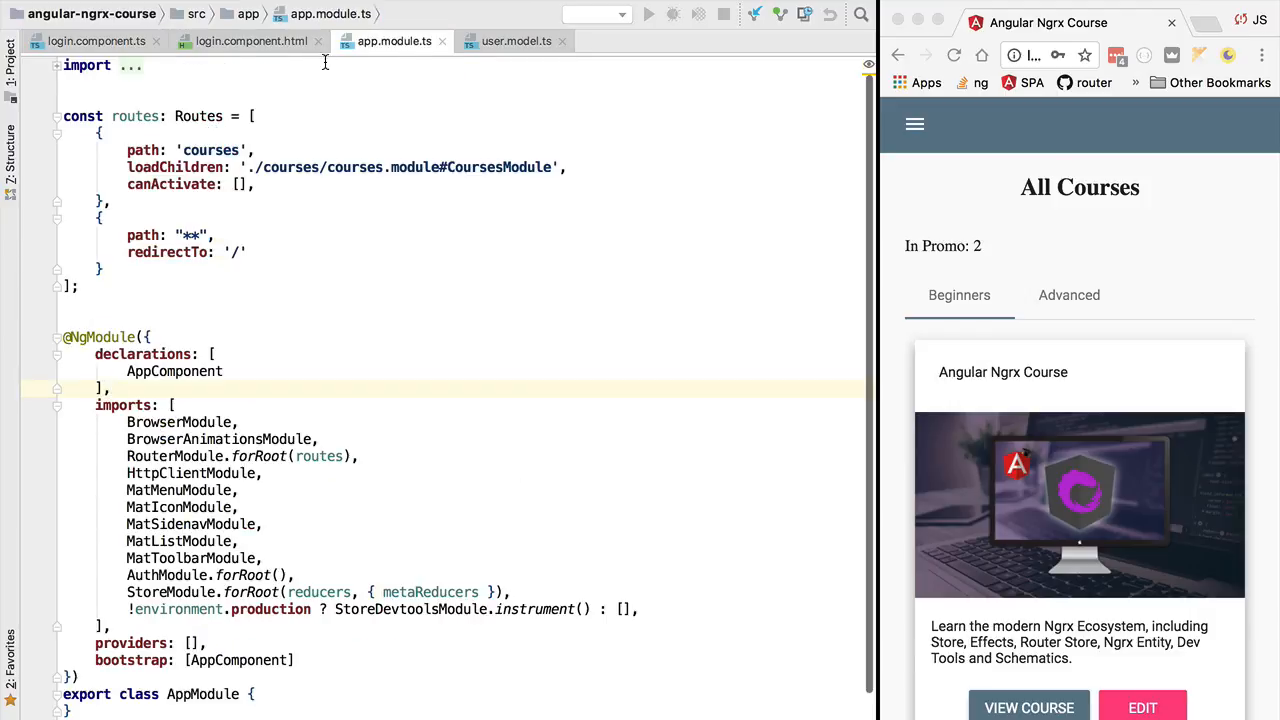
scroll("down", 3)
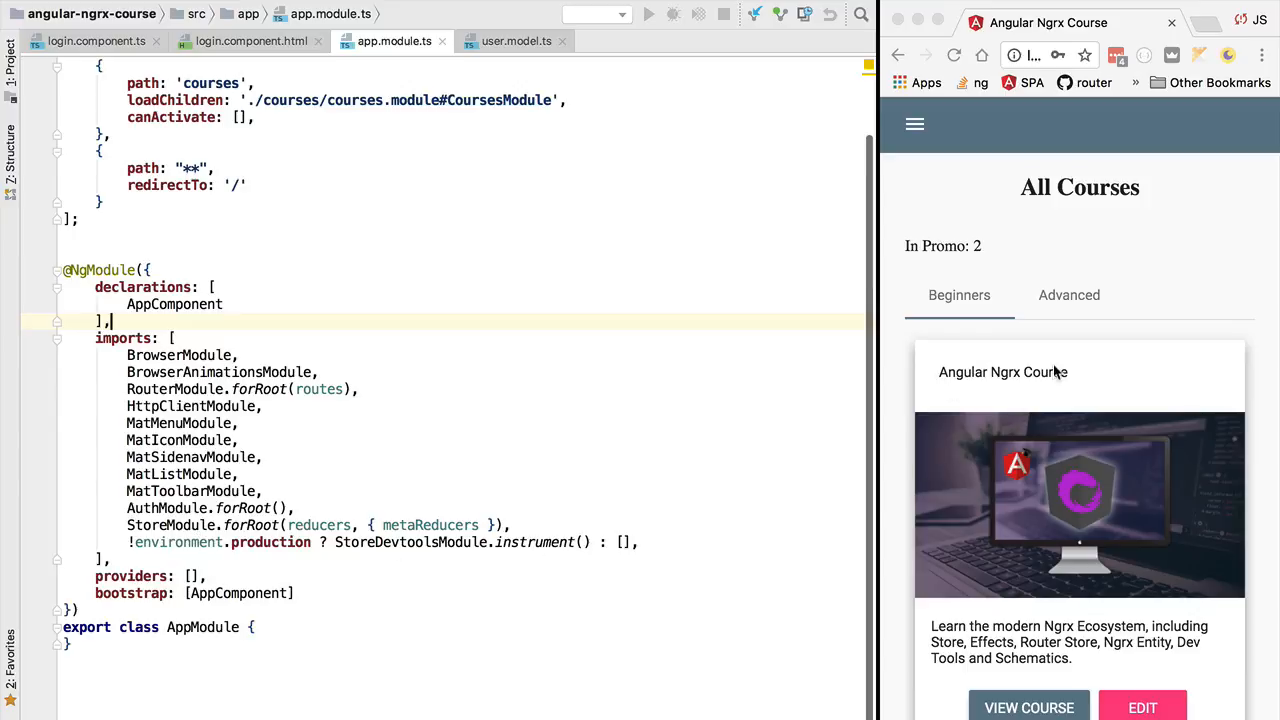
double_click(410, 542)
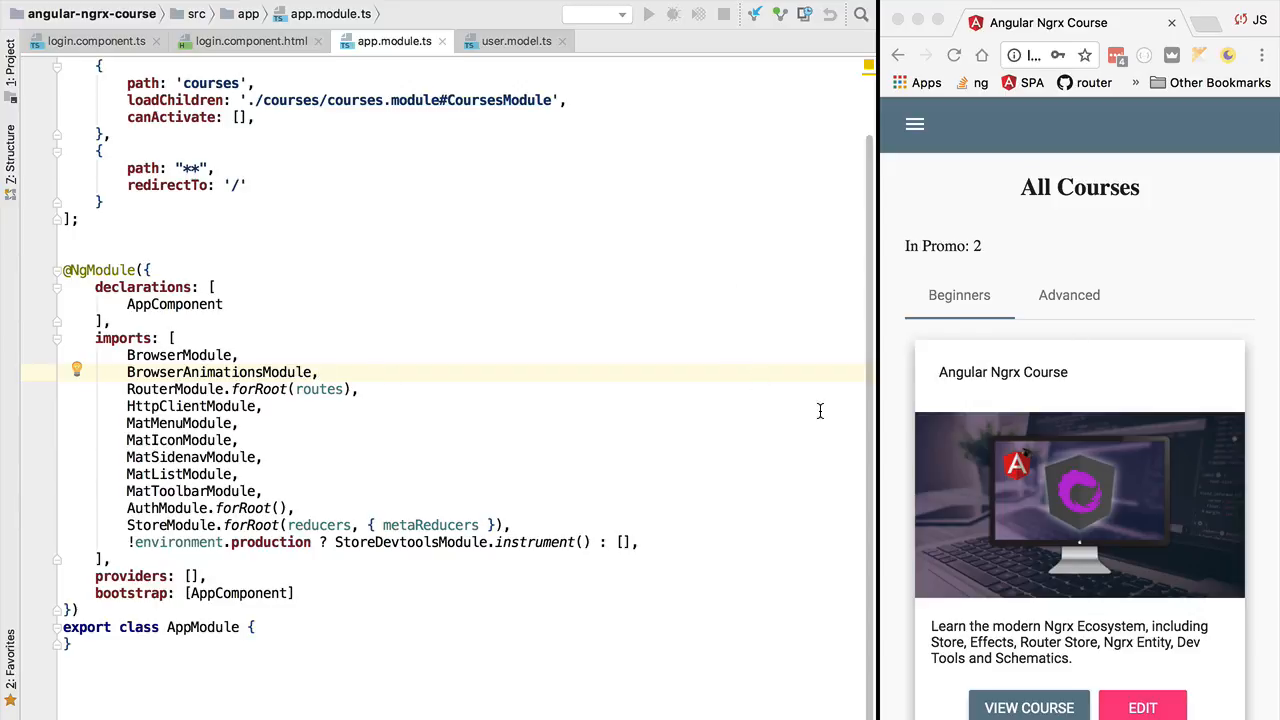
mouse_move(508, 412)
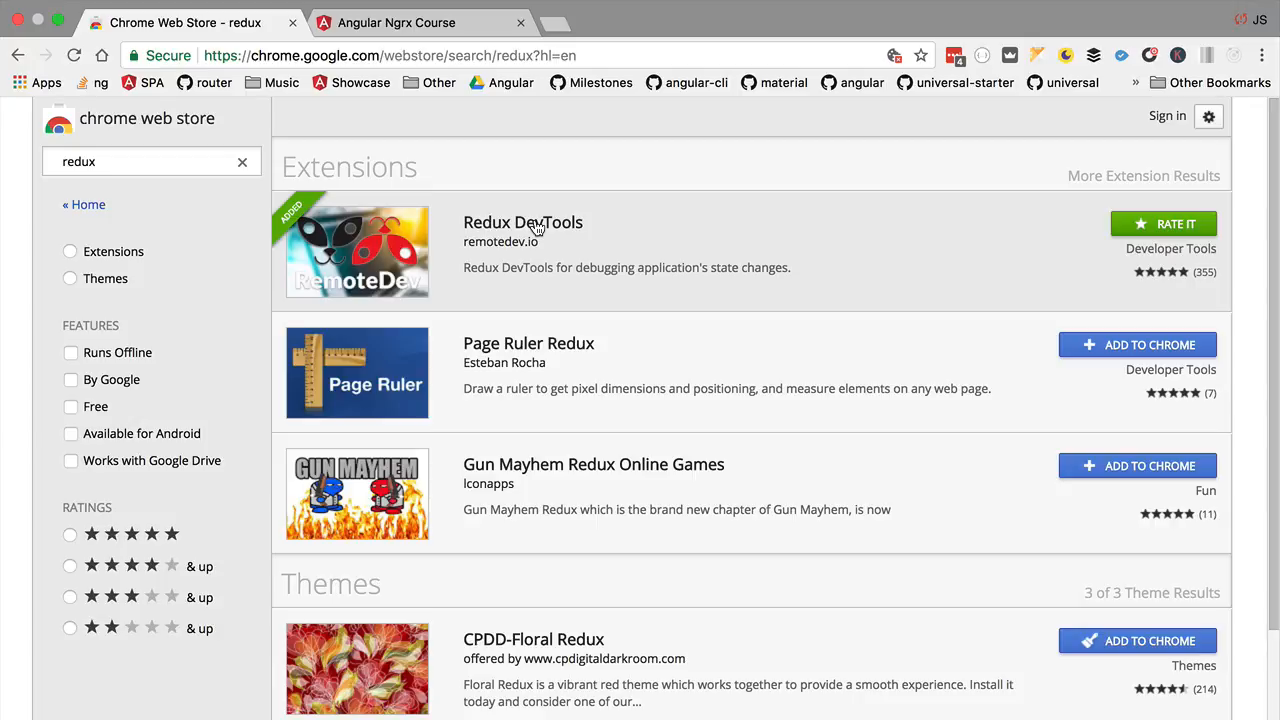
left_click(524, 222)
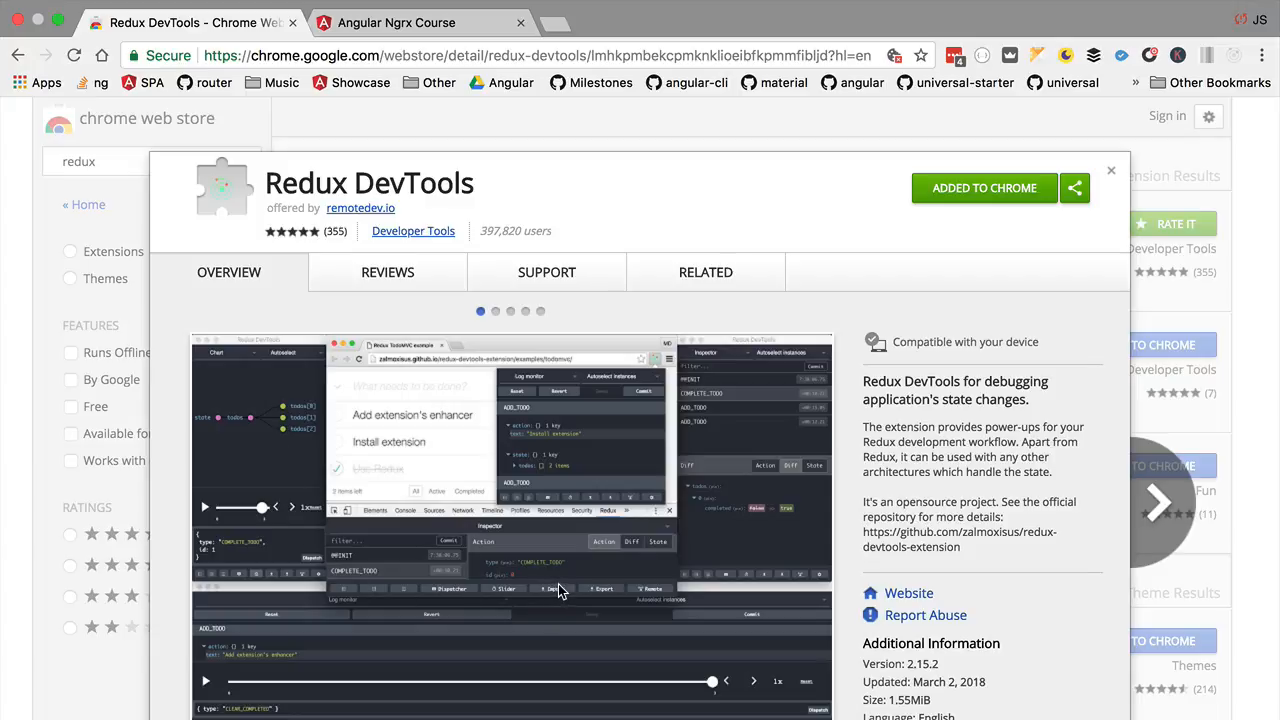
mouse_move(568, 590)
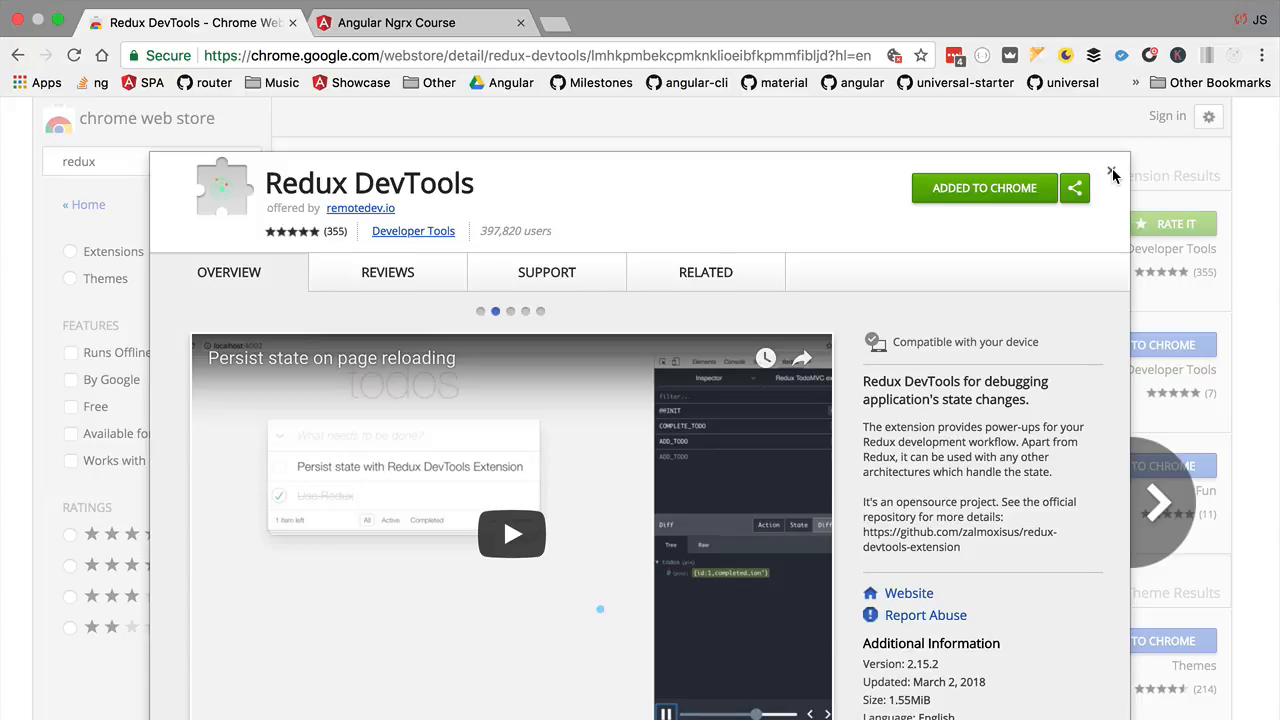
left_click(1112, 172)
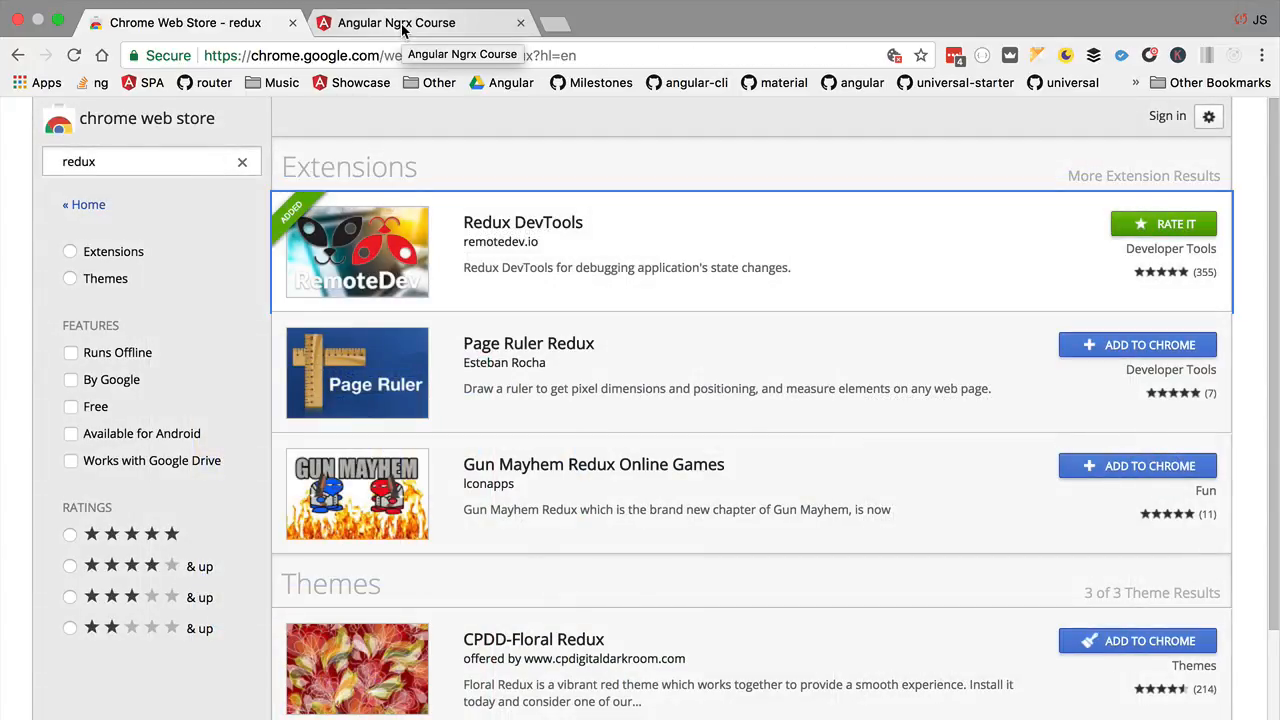
Step: Inspect the Angular Ngrx Course login page in Chrome developer tools
left_click(396, 22)
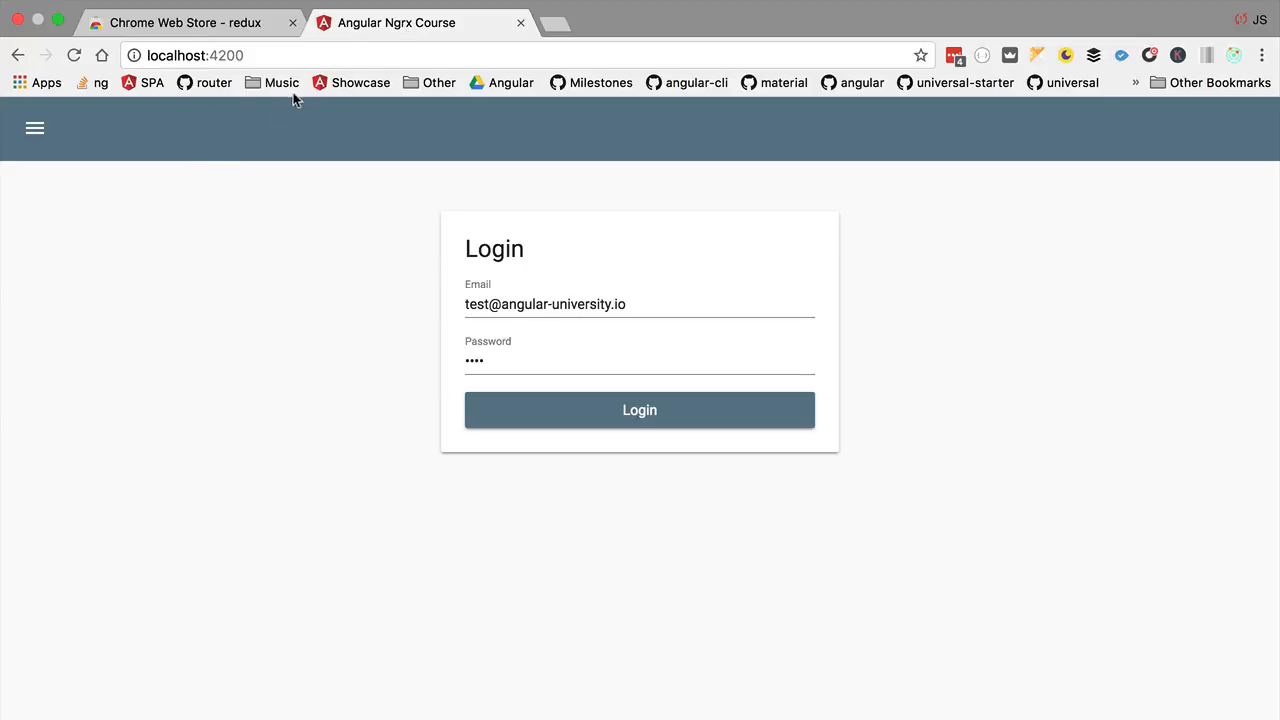
mouse_move(140, 370)
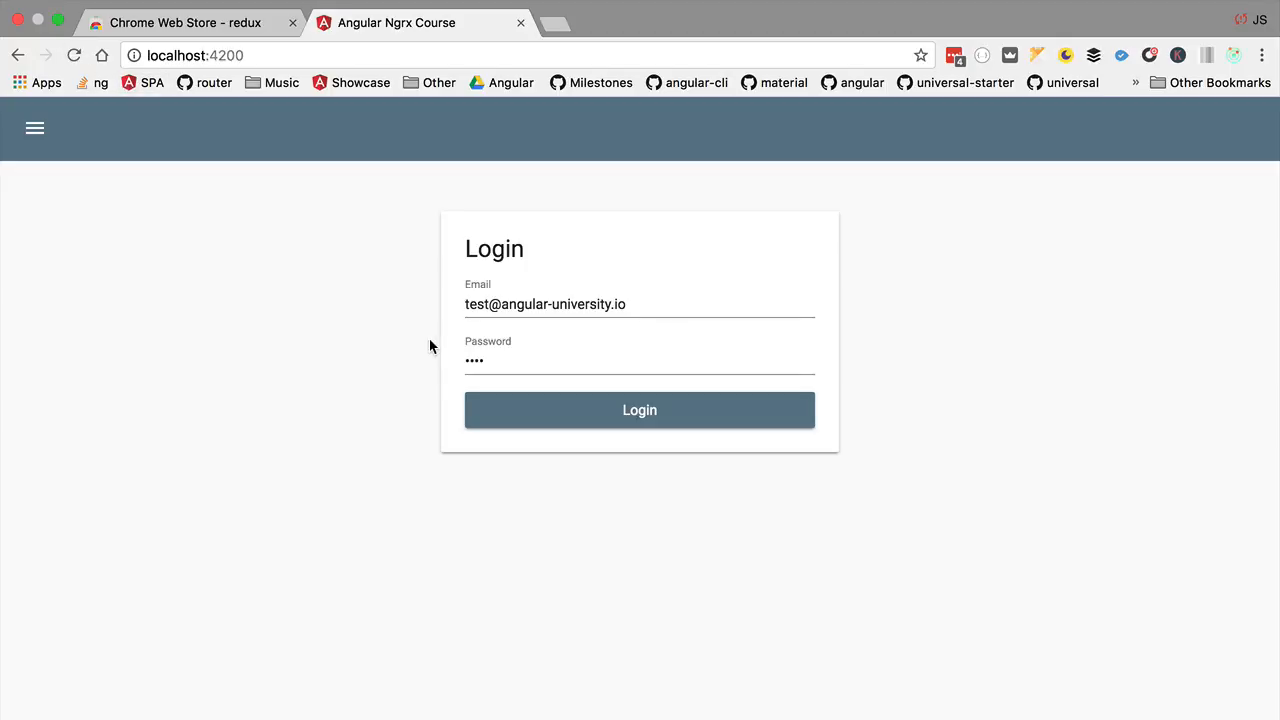
right_click(432, 348)
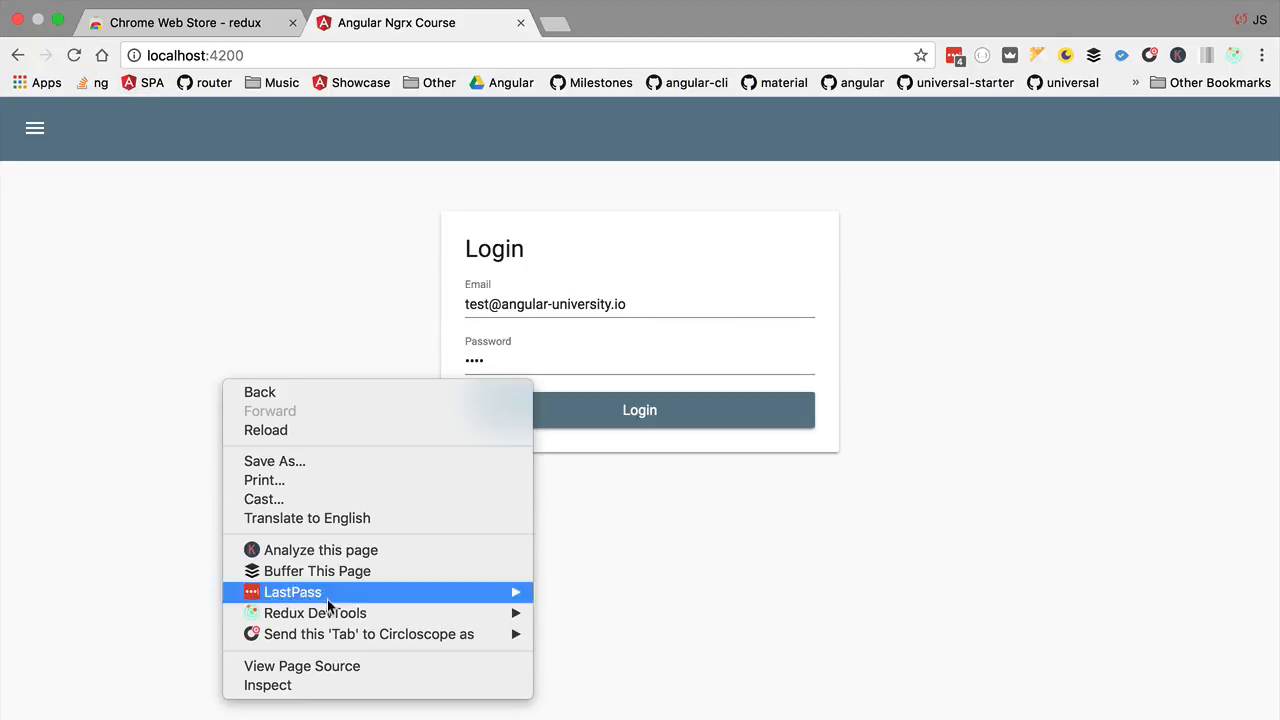
left_click(268, 684)
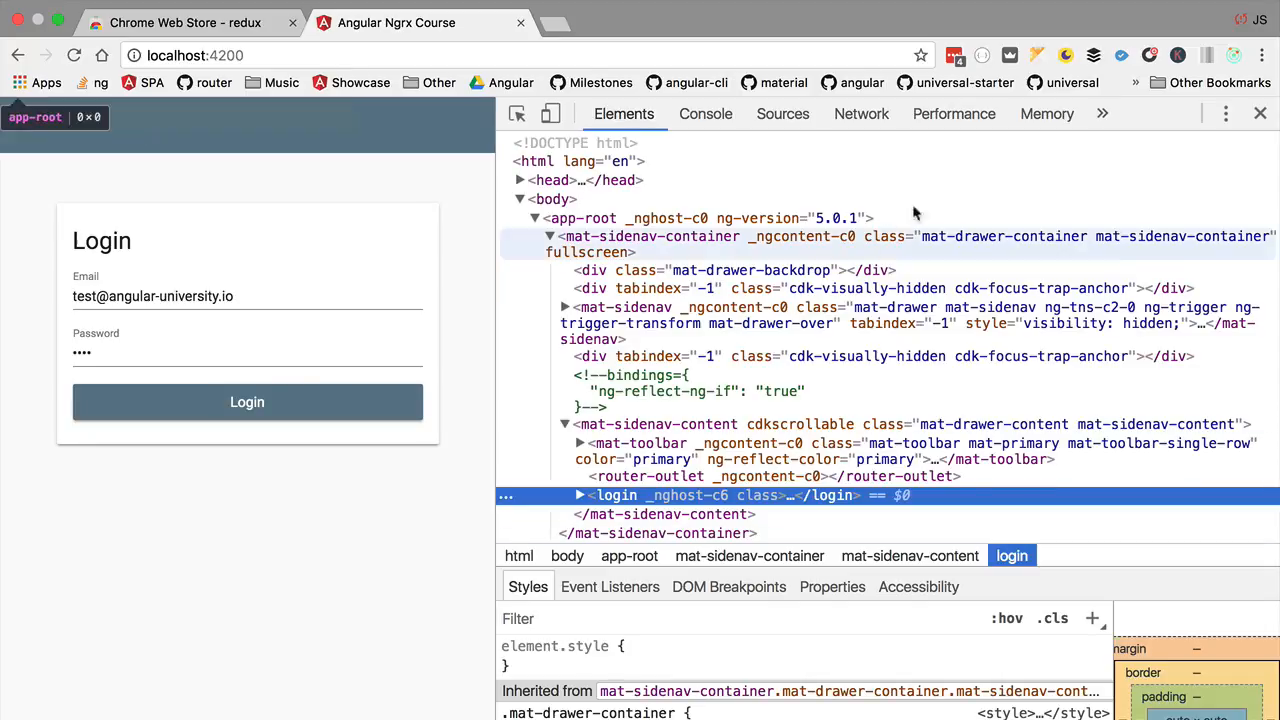
Step: List the overflow DevTools panels including Augury and Redux
left_click(1102, 112)
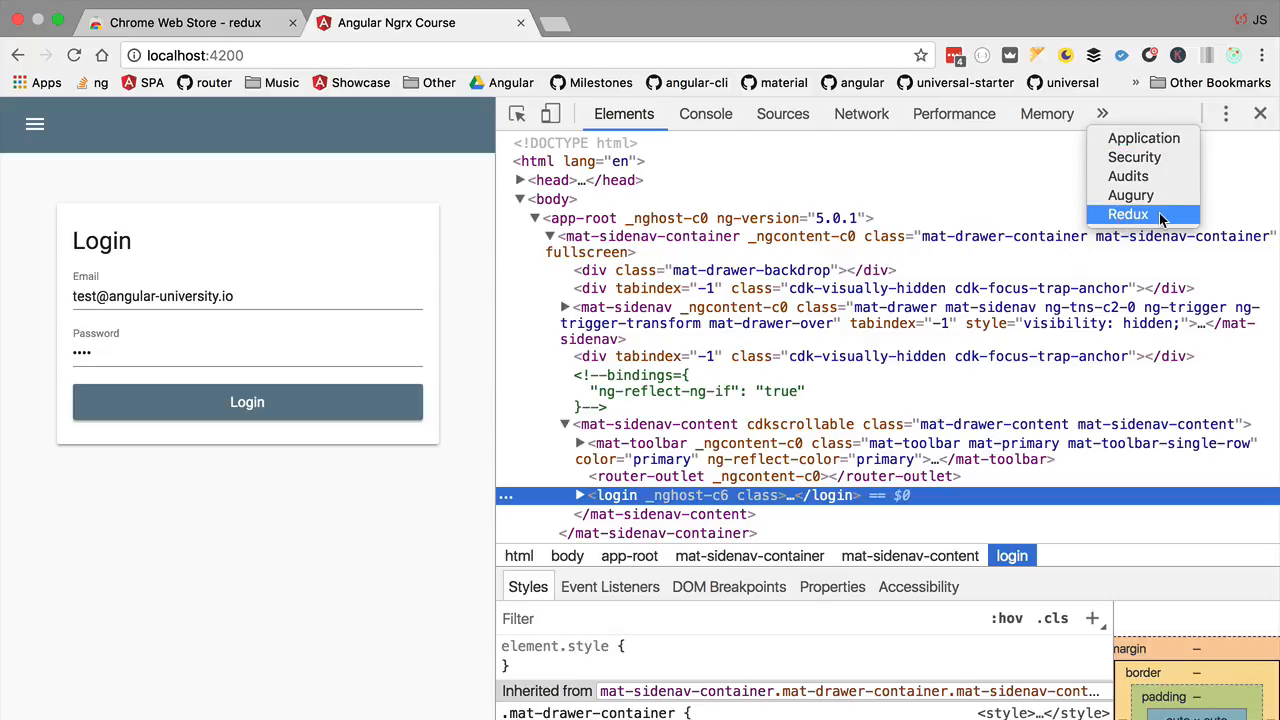
mouse_move(1140, 222)
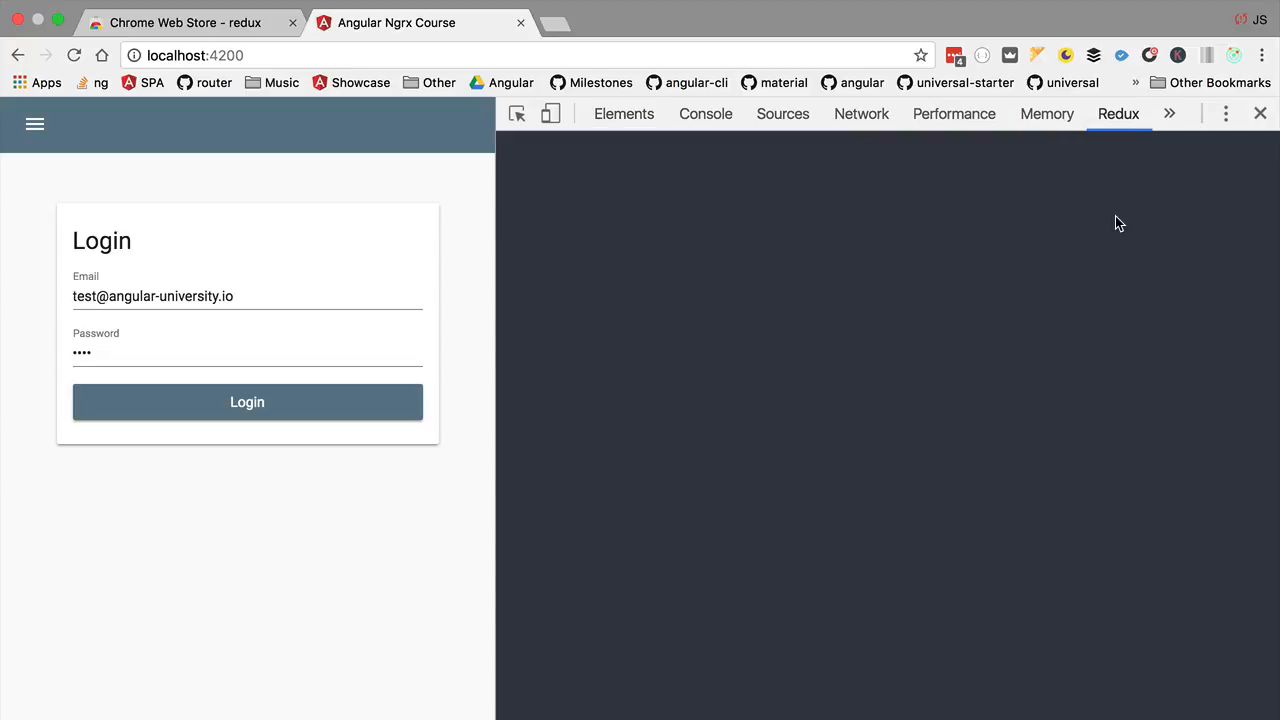
mouse_move(212, 136)
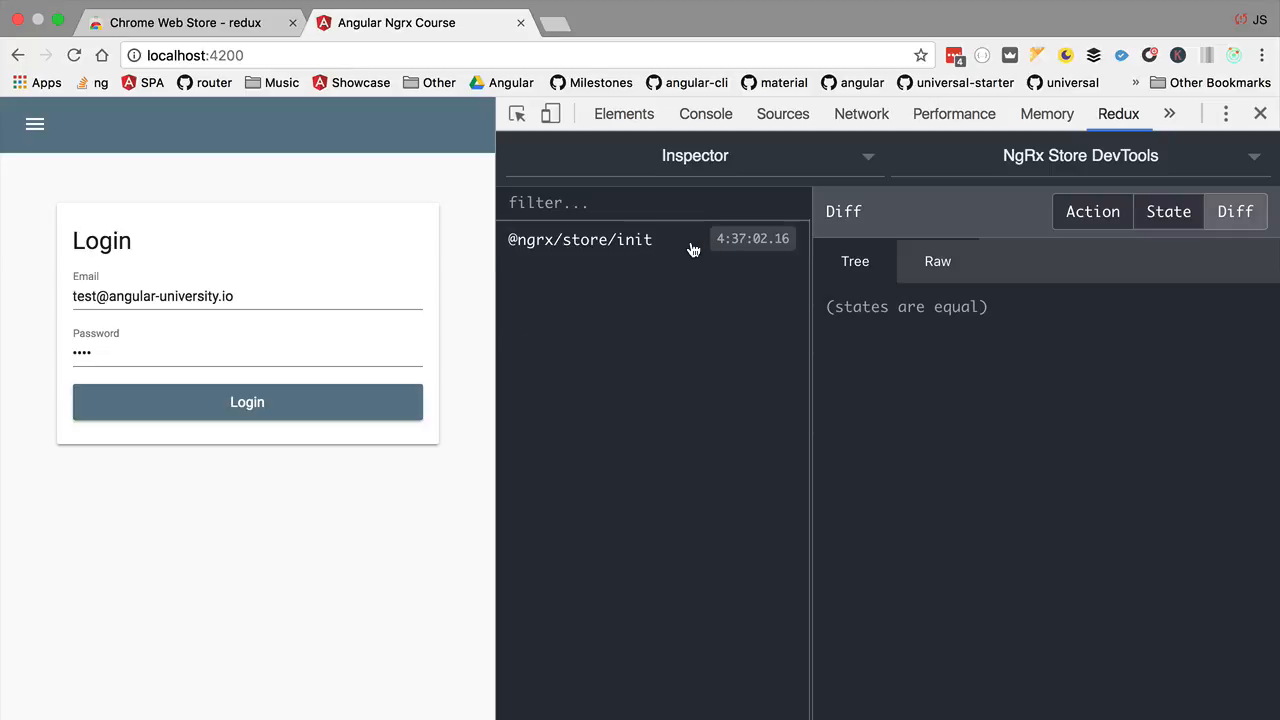
mouse_move(556, 264)
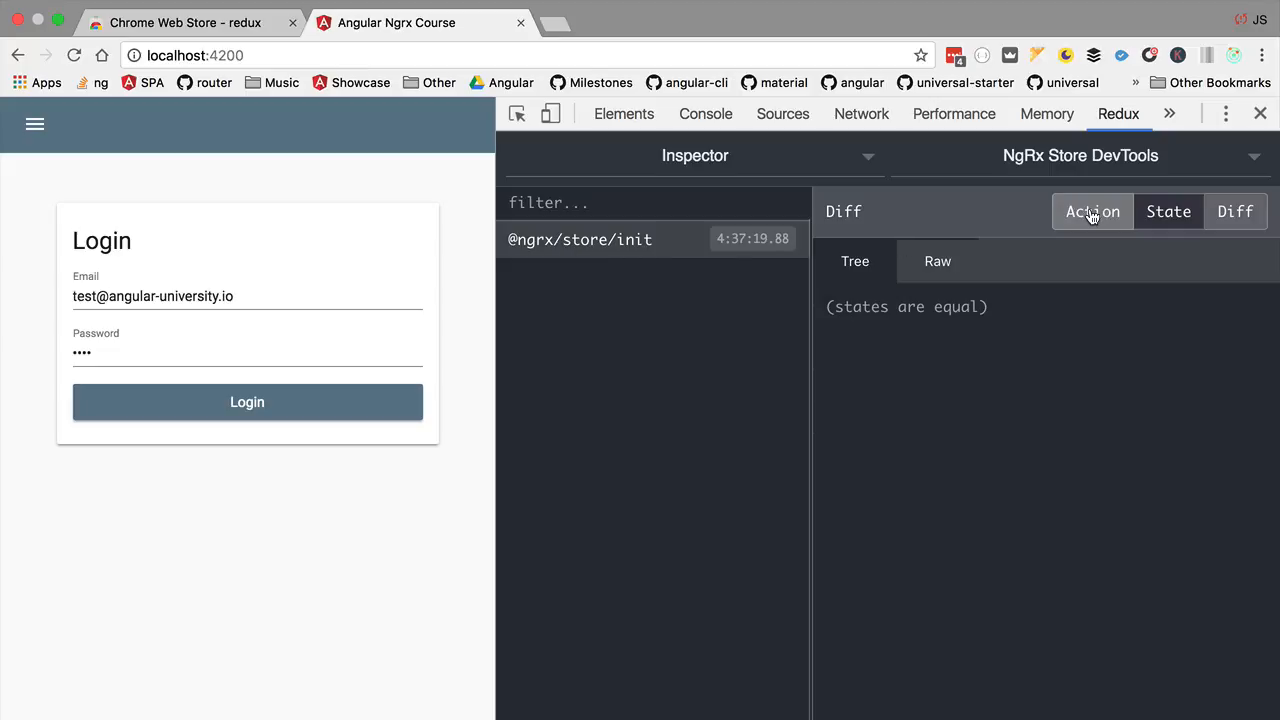
left_click(1092, 212)
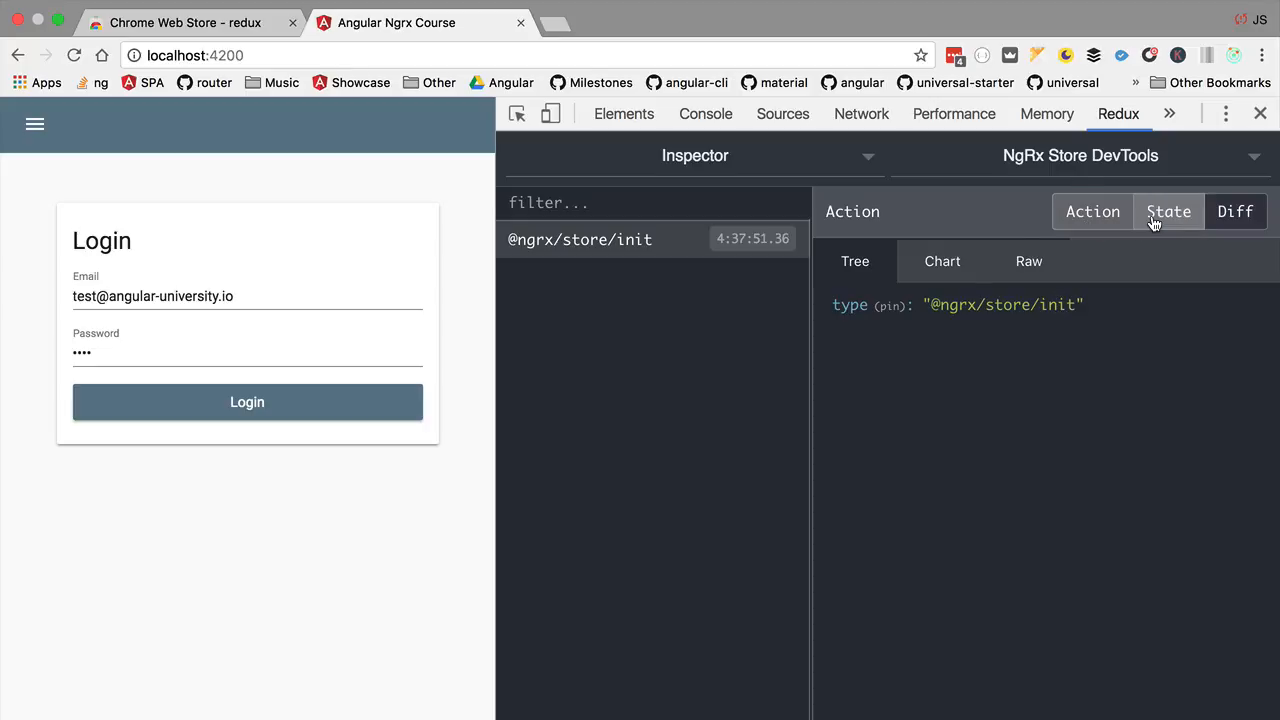
left_click(1168, 212)
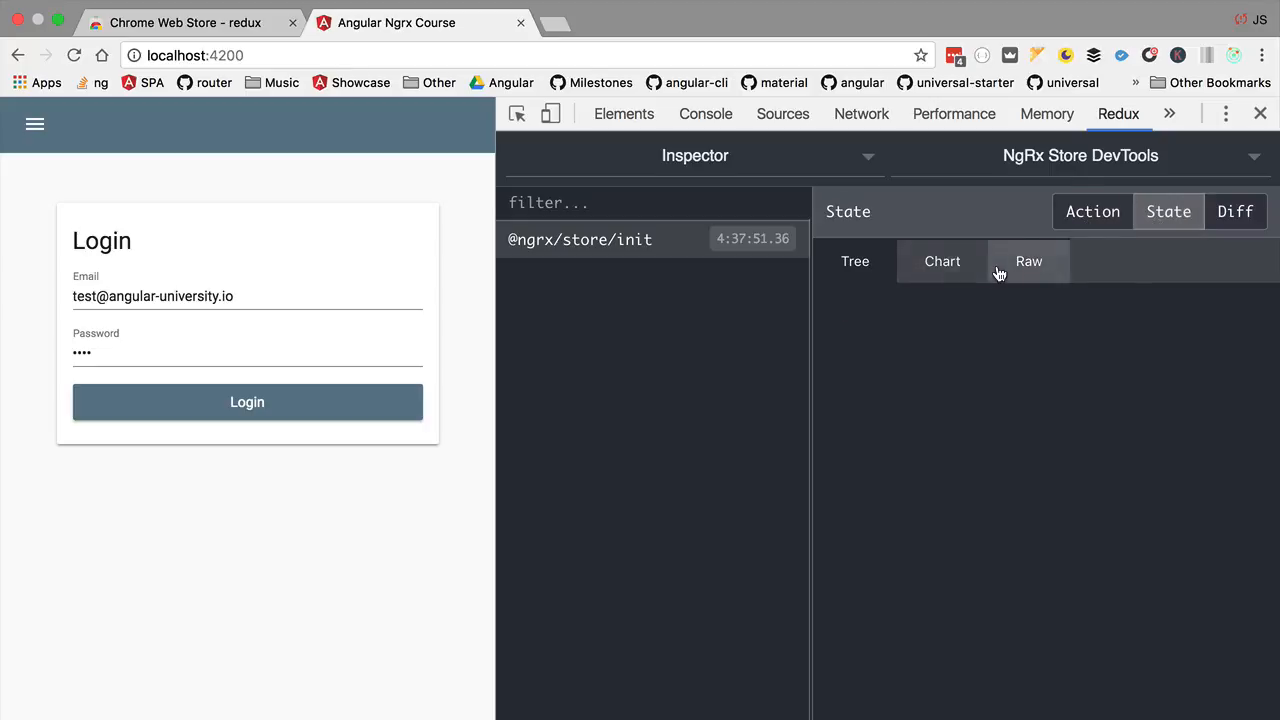
left_click(1028, 260)
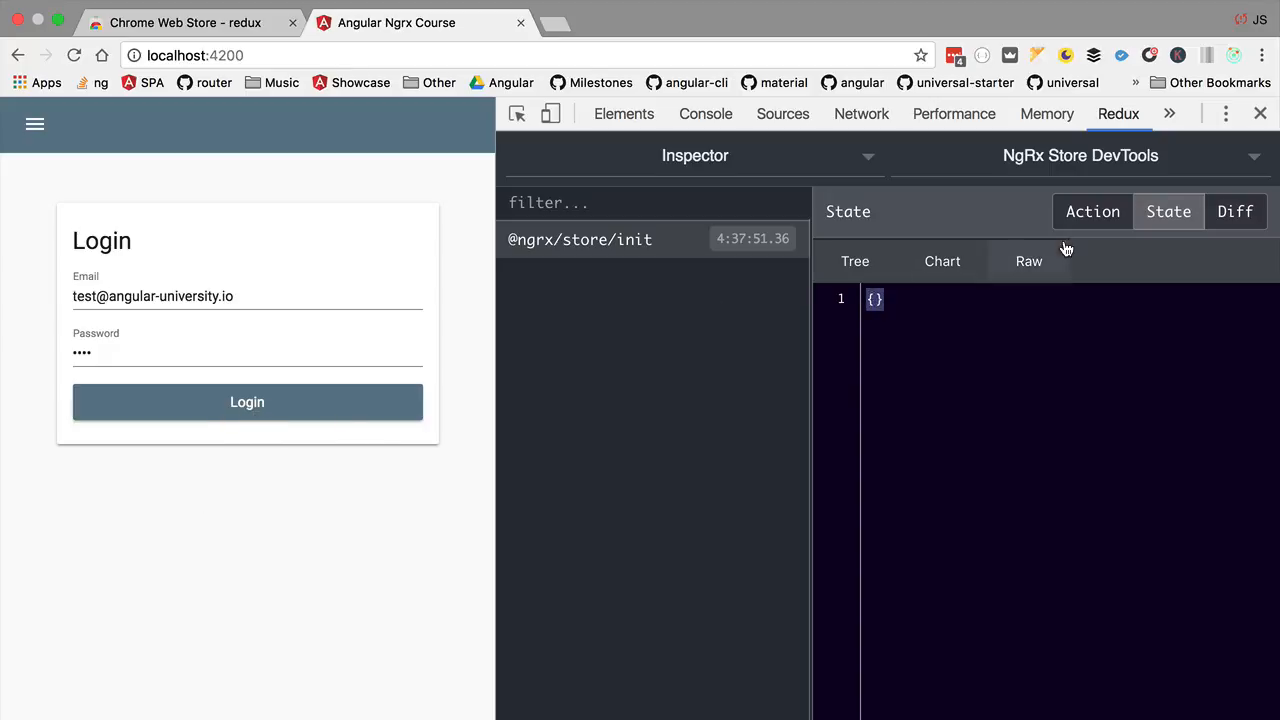
left_click(1092, 212)
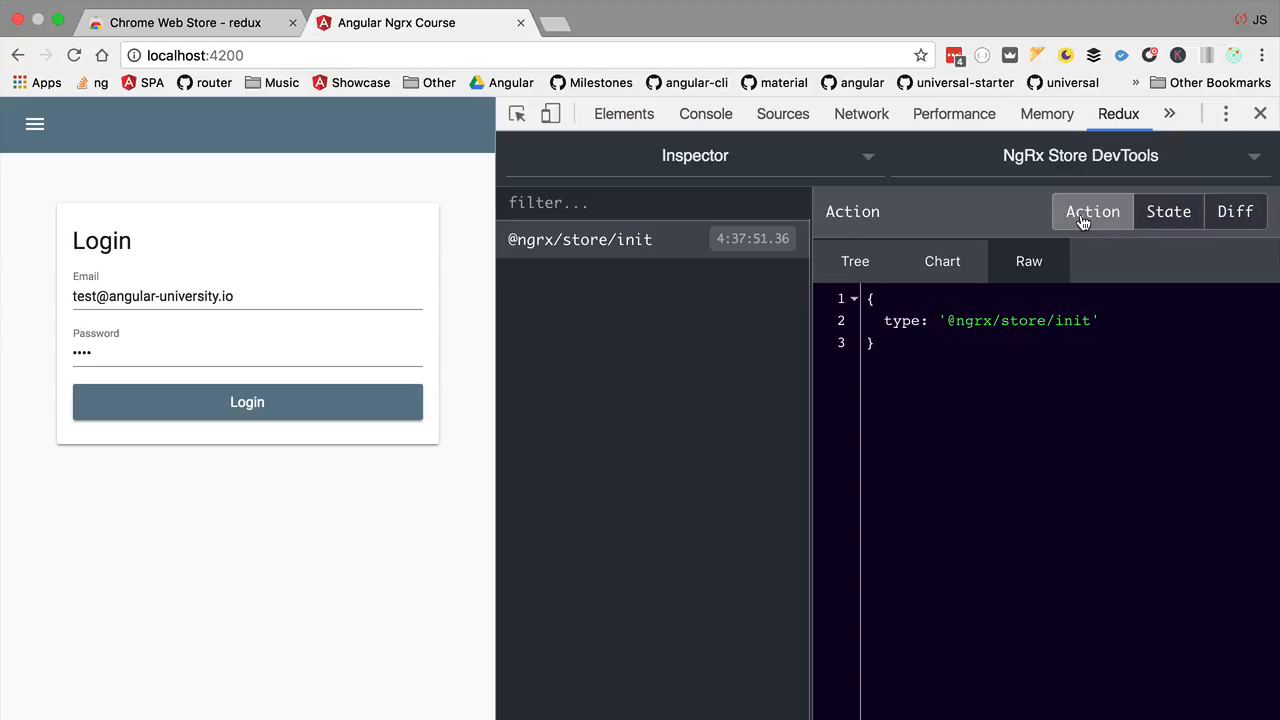
mouse_move(364, 350)
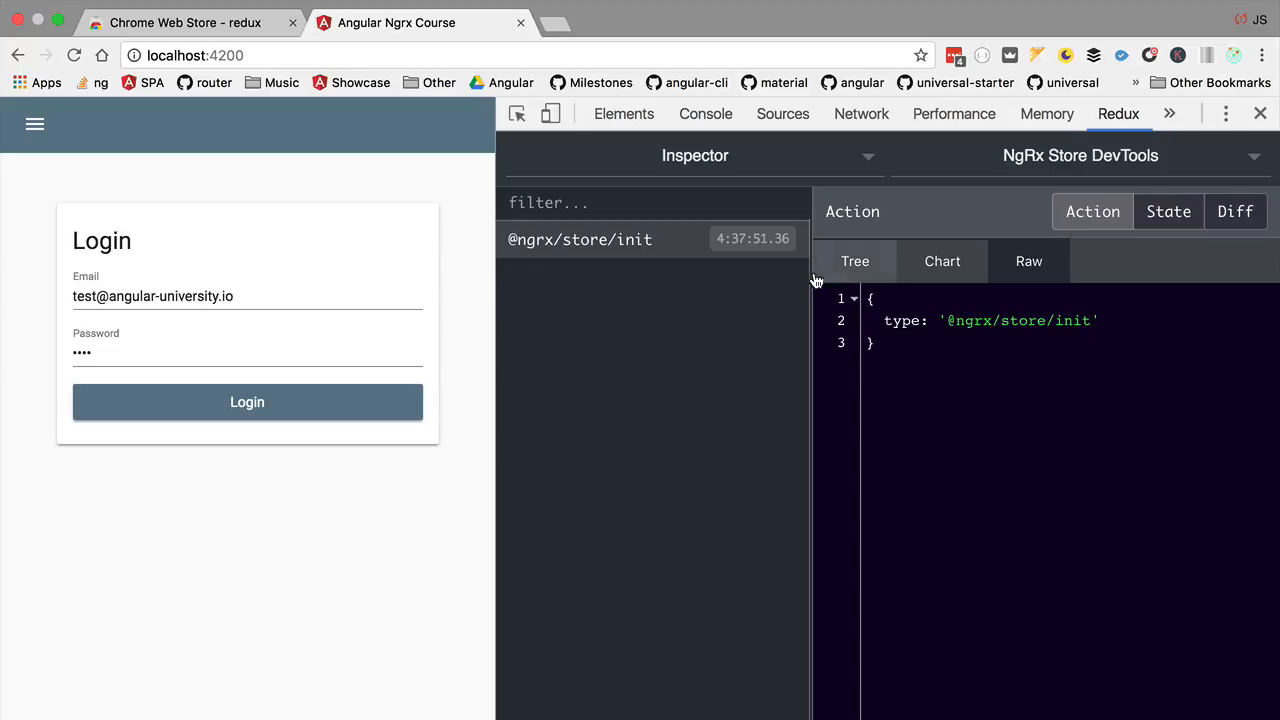
Step: Log in and show the dispatched [Login] Action's raw payload with user id 1 and email
left_click(248, 402)
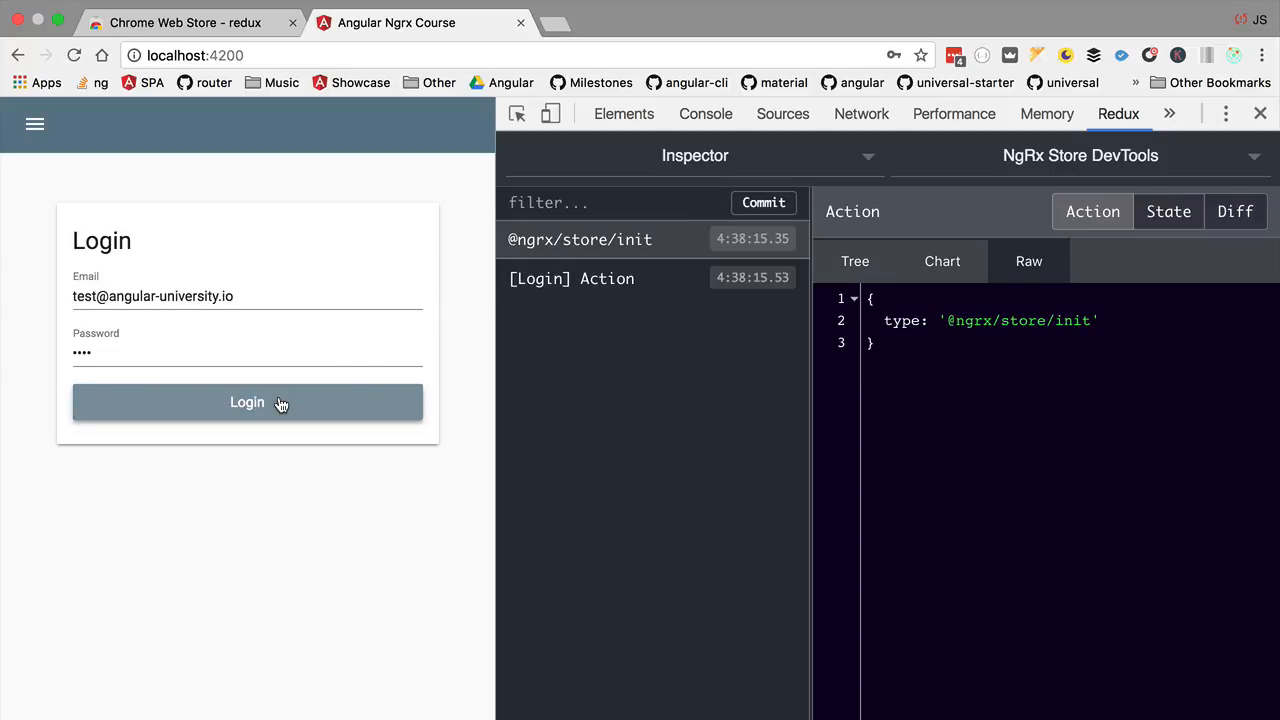
left_click(248, 402)
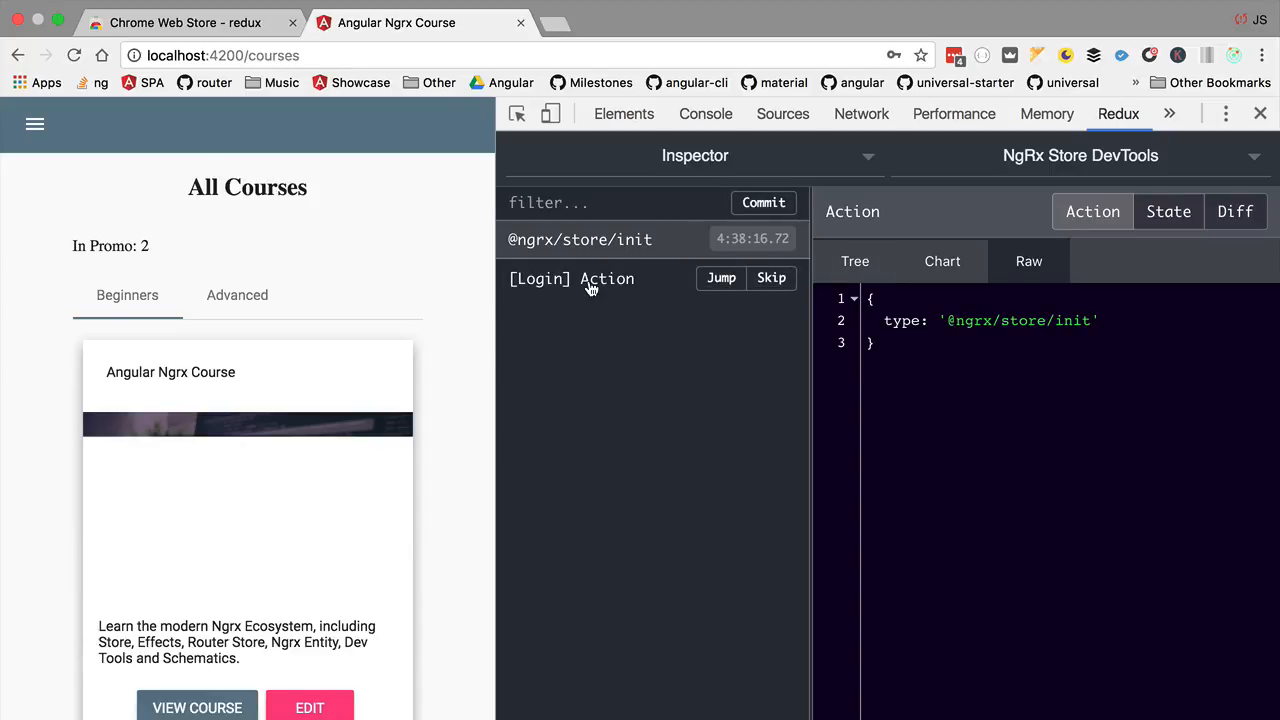
left_click(572, 278)
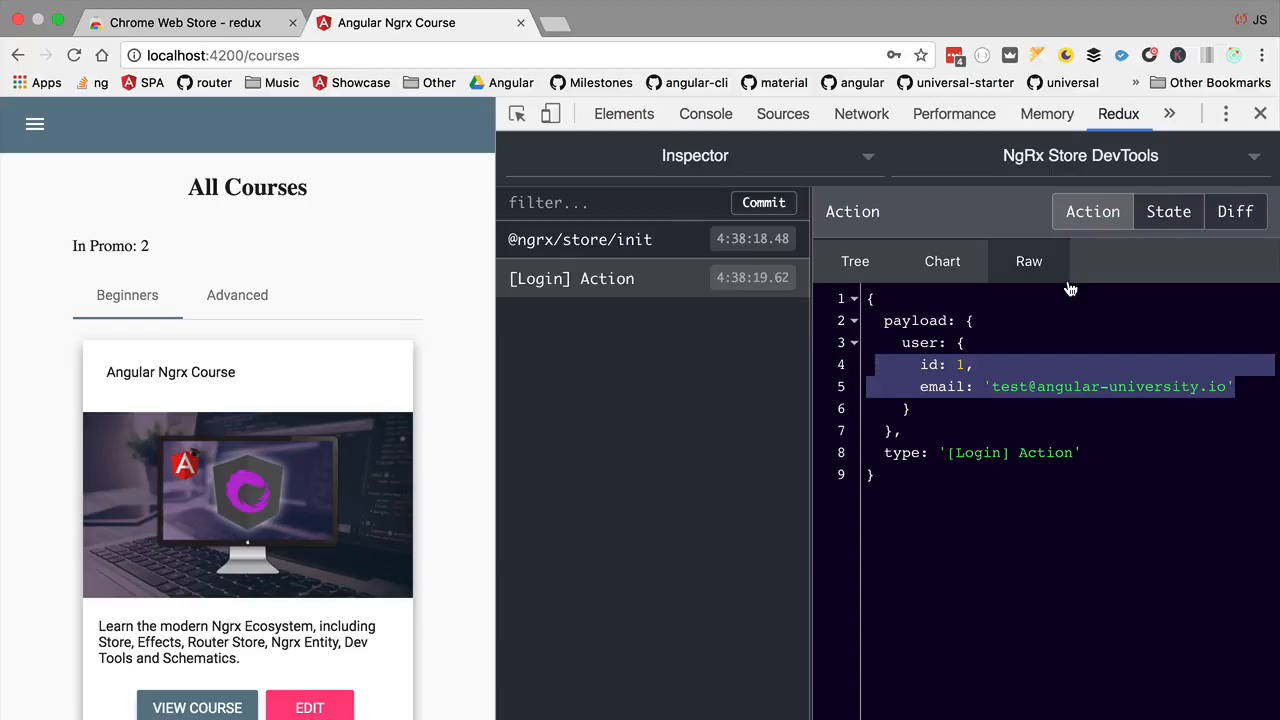
mouse_move(924, 356)
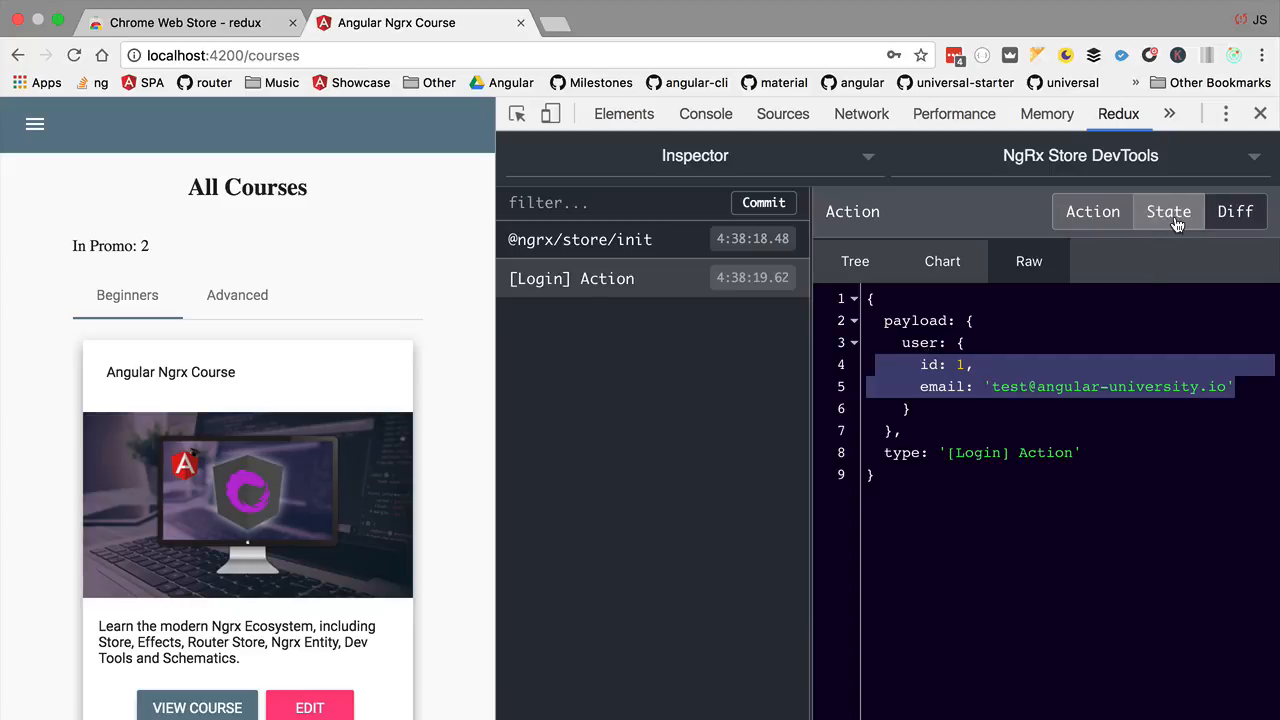
Step: Alternate between the empty store state and the [Login] Action payload twice
left_click(1168, 212)
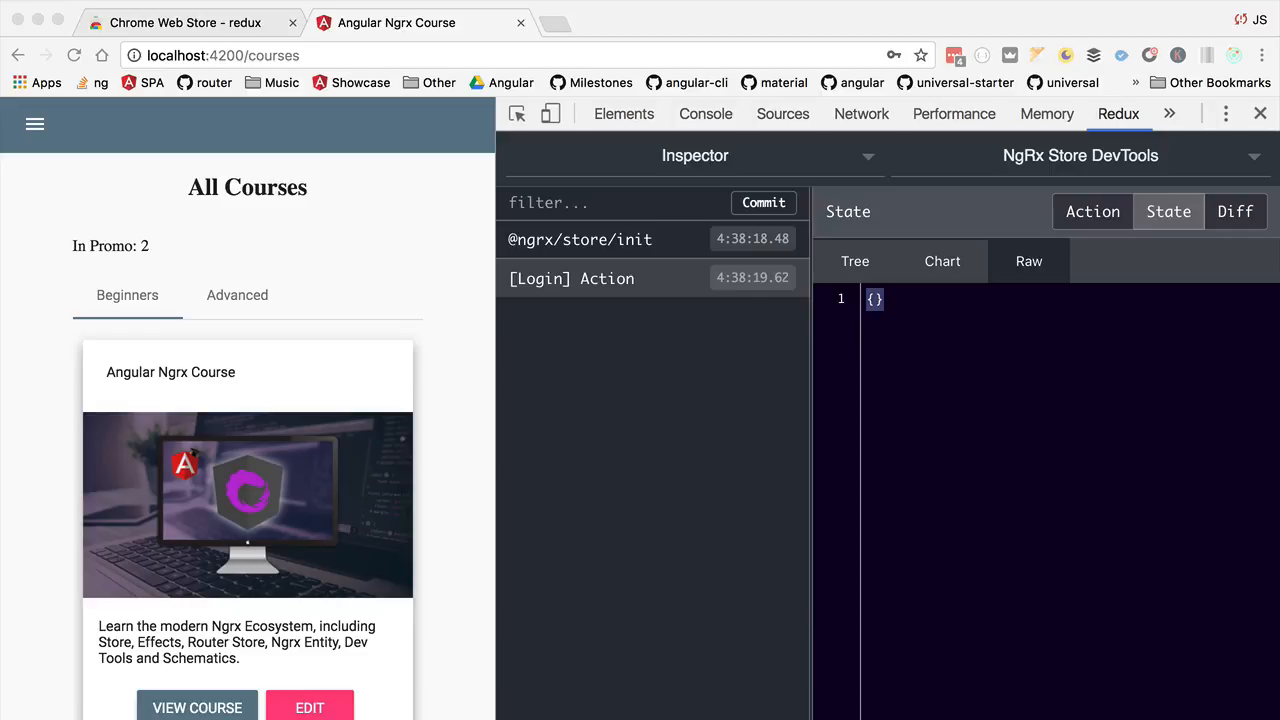
left_click(1092, 212)
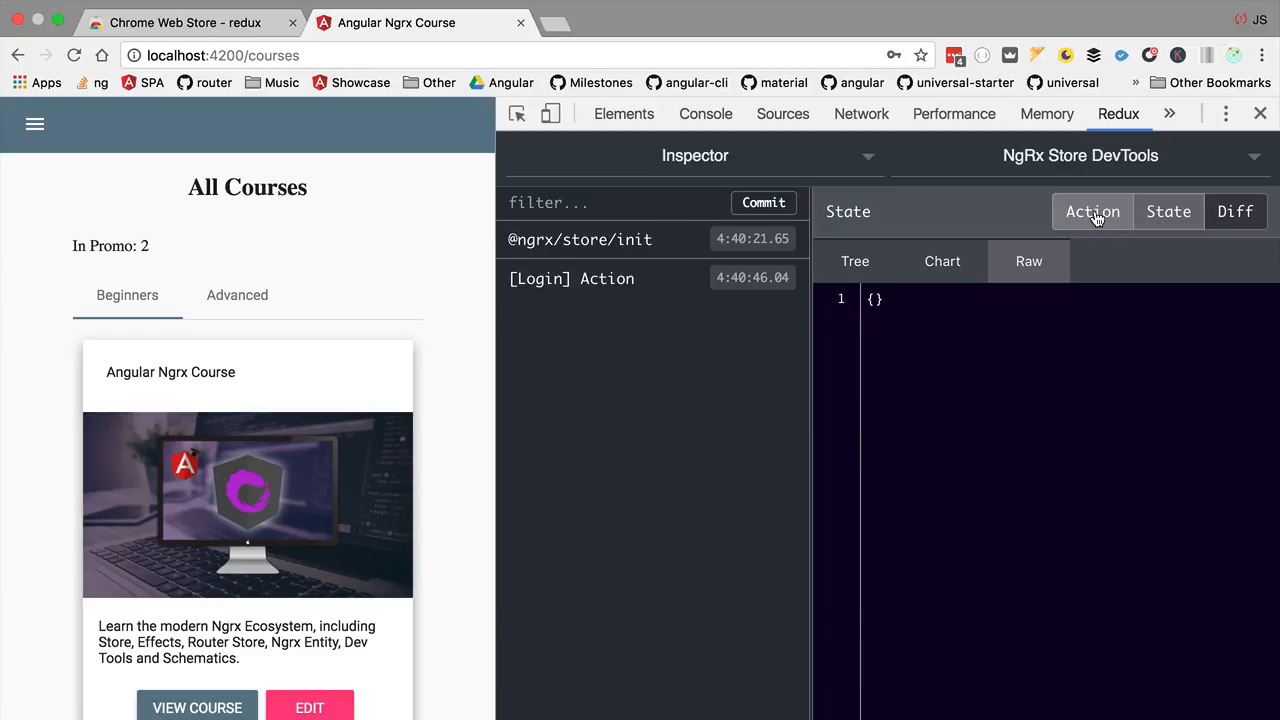
left_click(1092, 212)
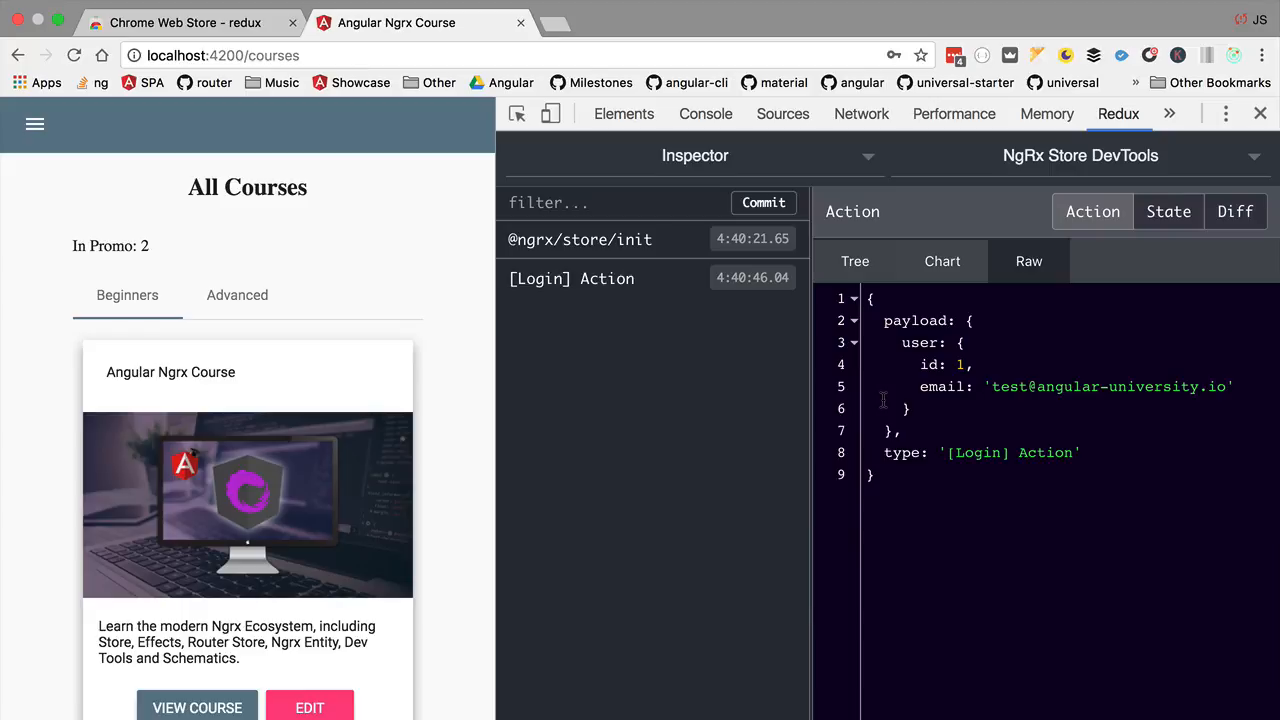
mouse_move(888, 400)
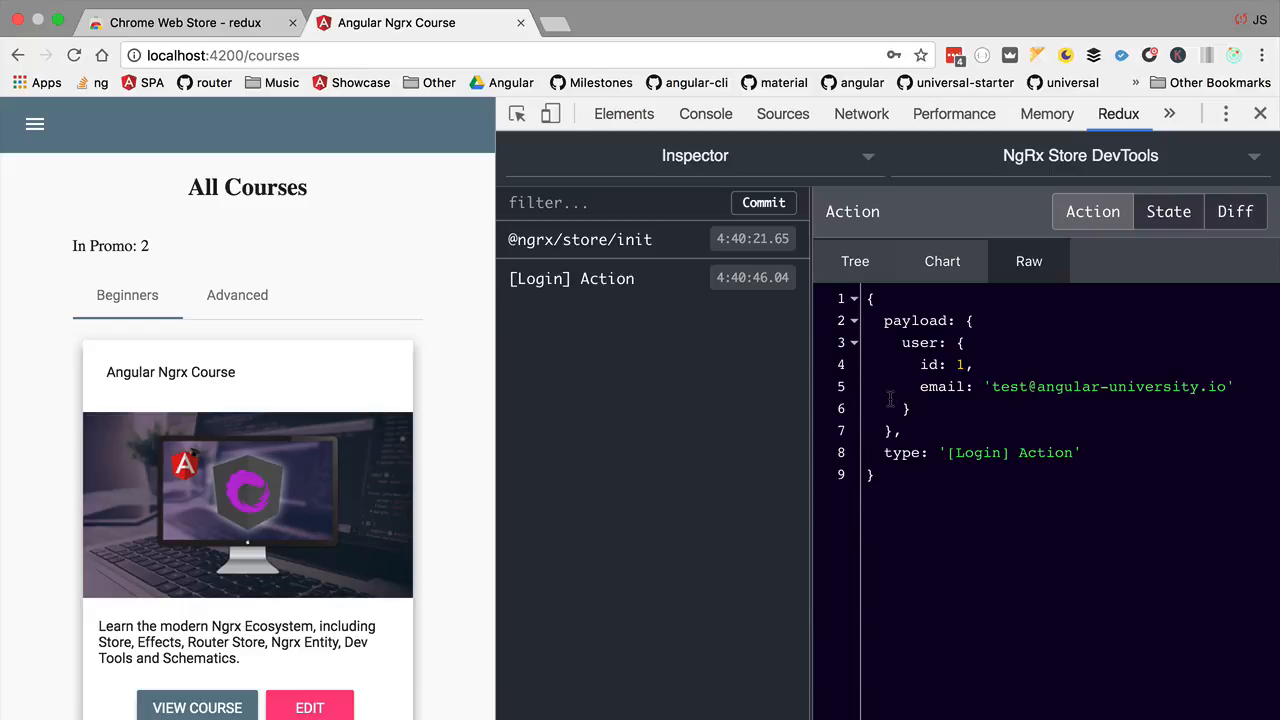
left_click(1168, 212)
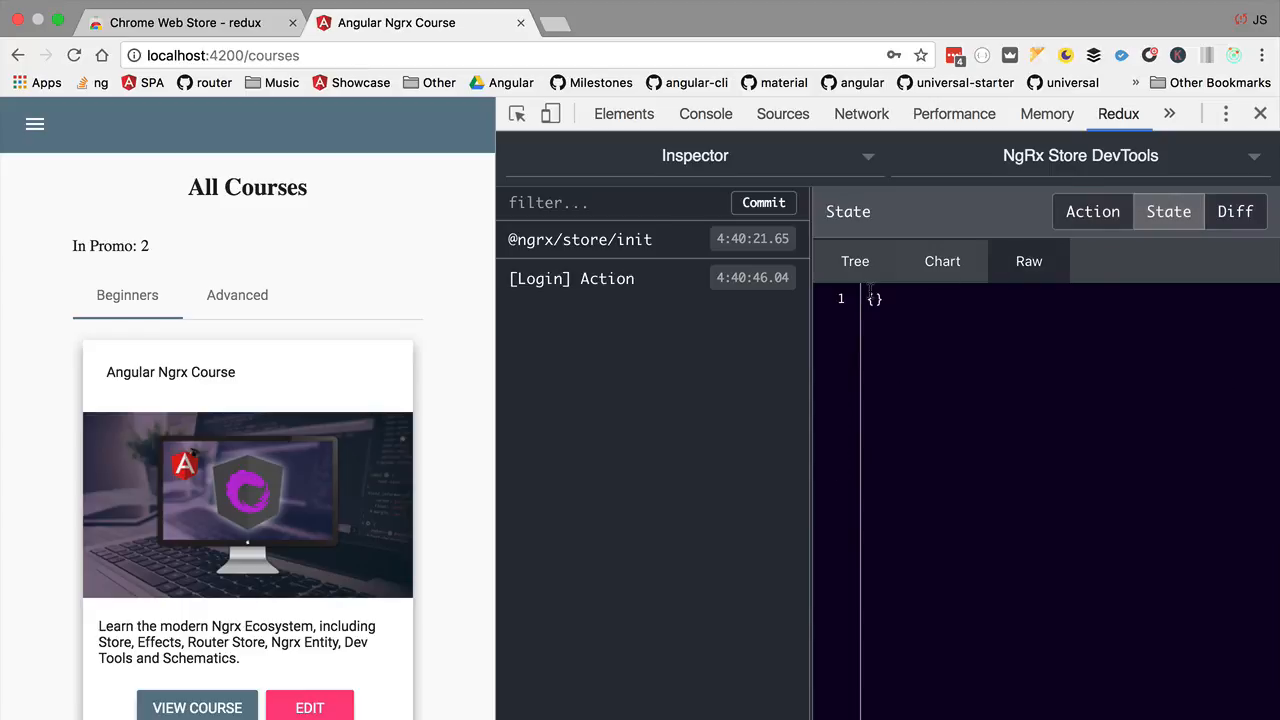
left_click(1092, 212)
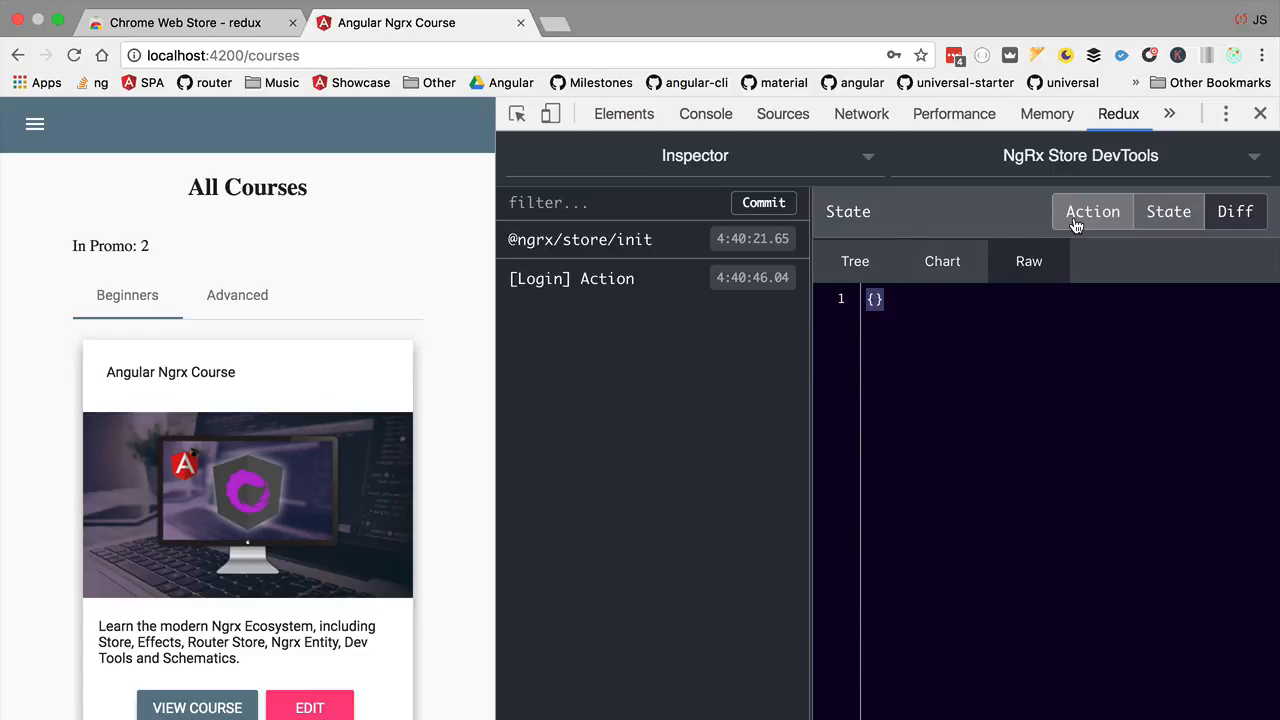
left_click(1092, 212)
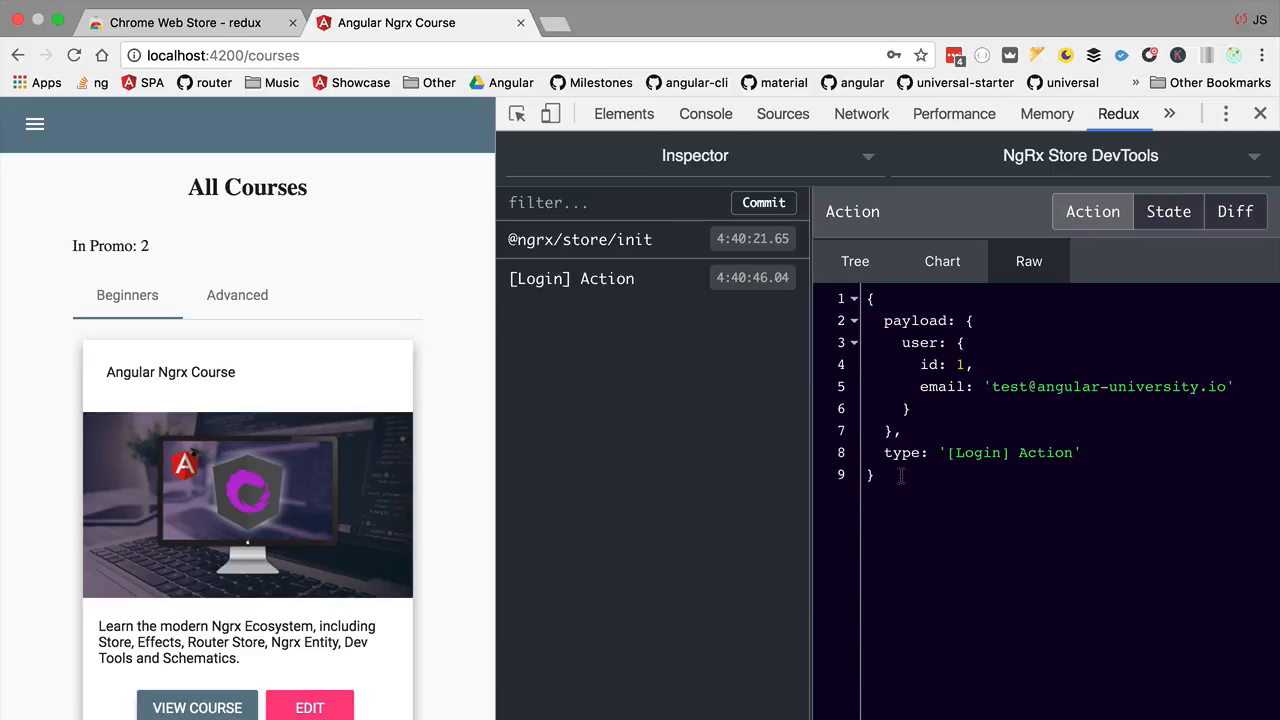
mouse_move(1058, 324)
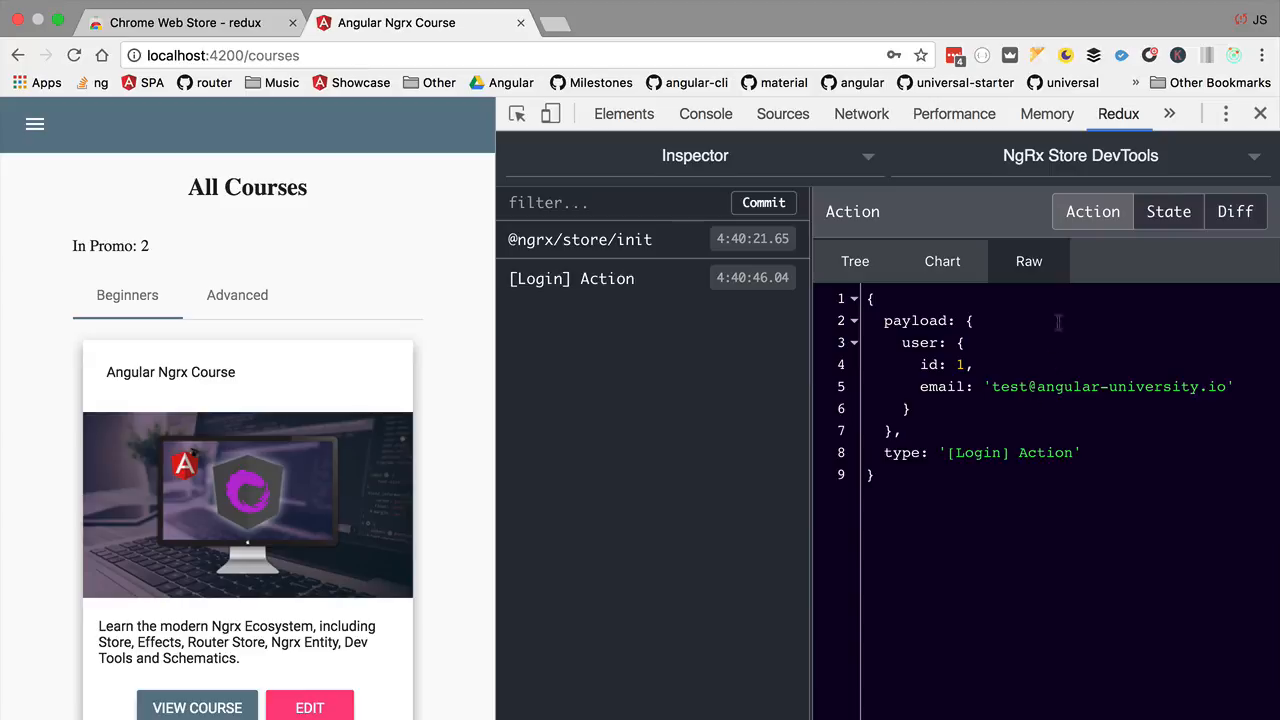
Step: Mark the user object in the payload and confirm the store state is still {}
left_click(1168, 212)
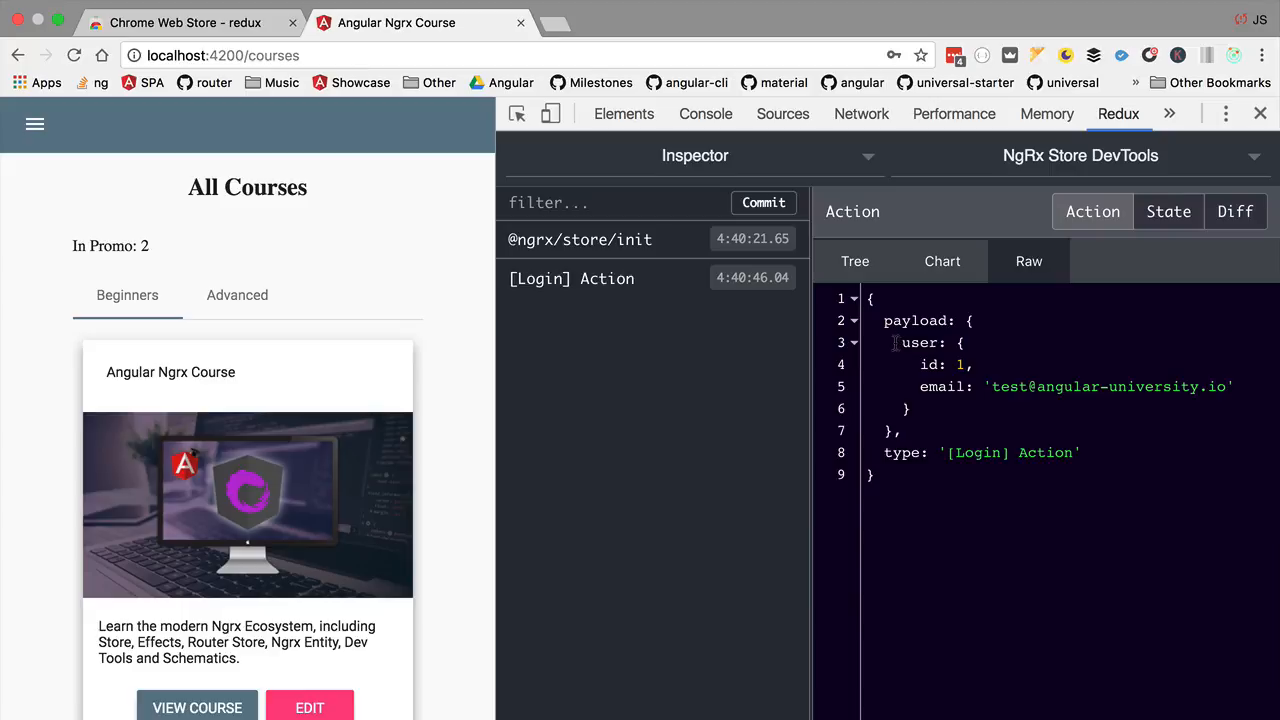
left_click_drag(892, 342, 910, 408)
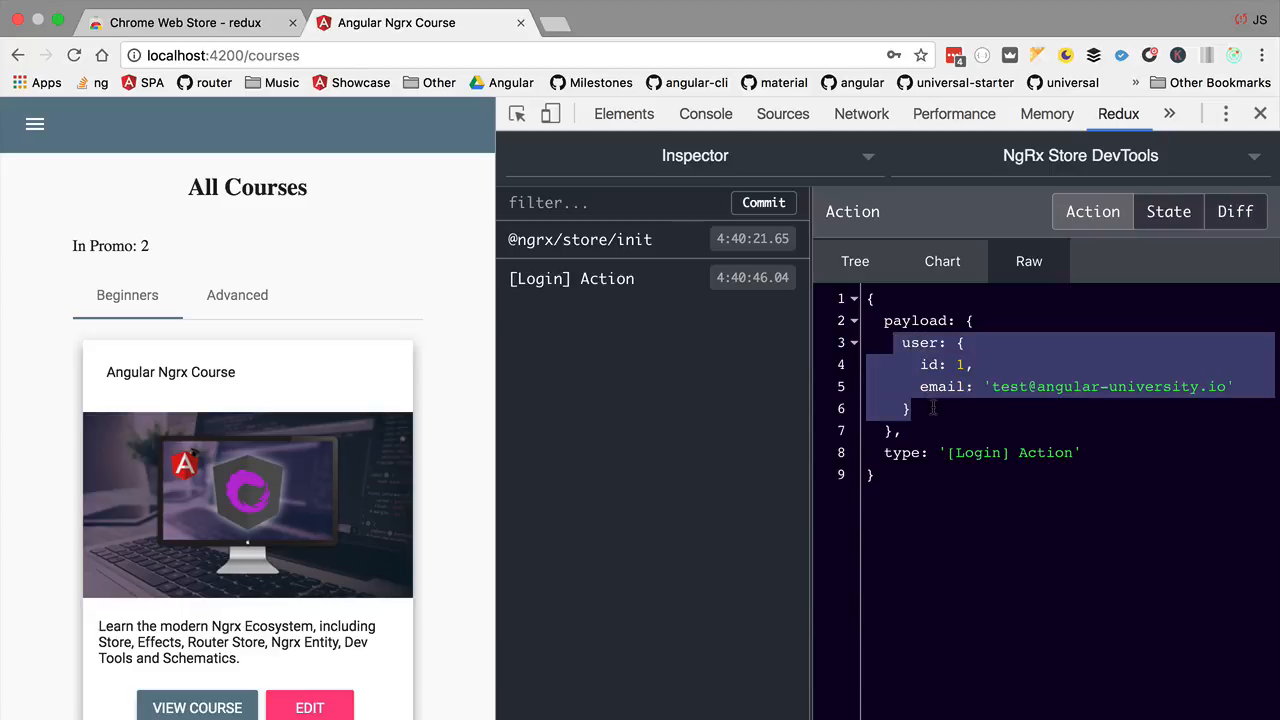
left_click(1168, 212)
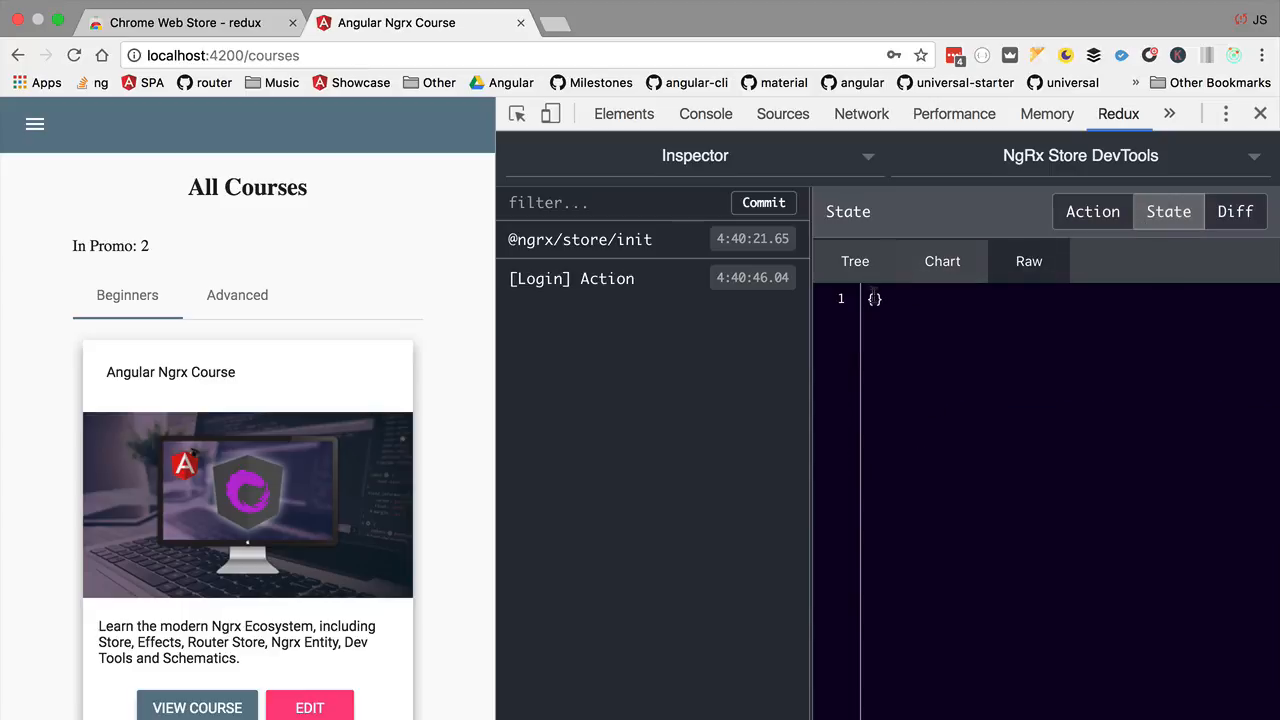
mouse_move(1002, 598)
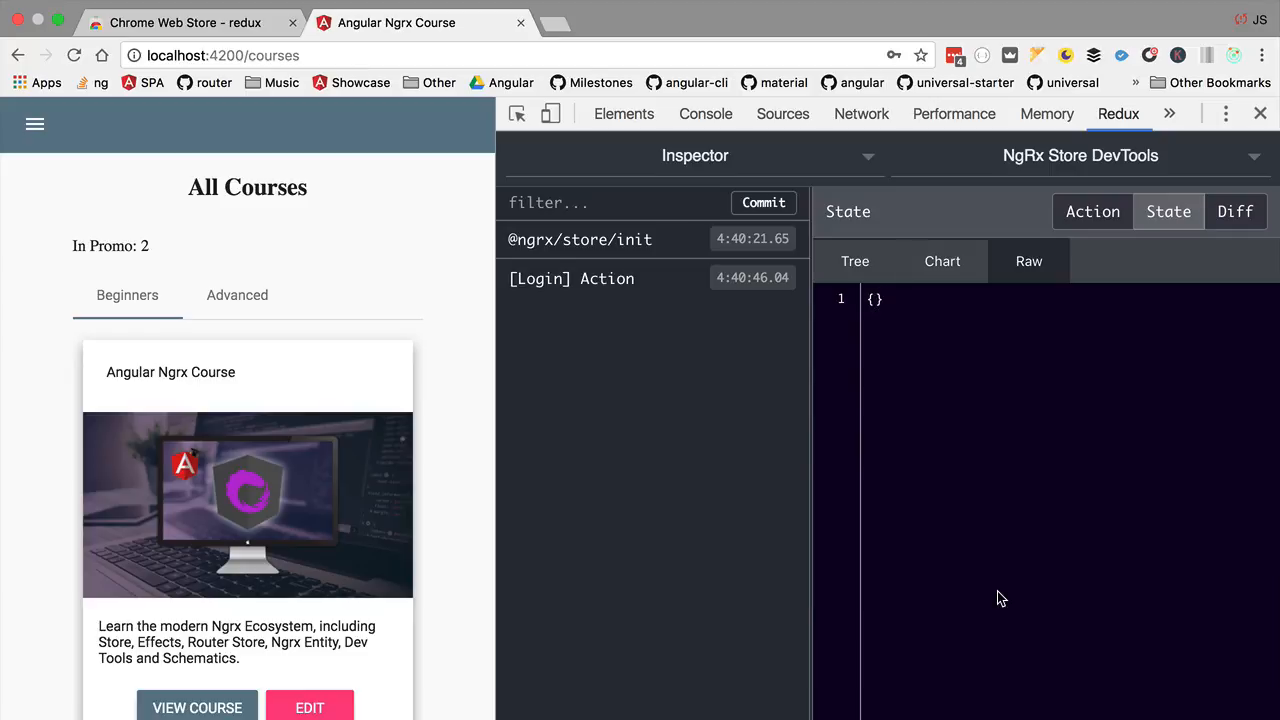